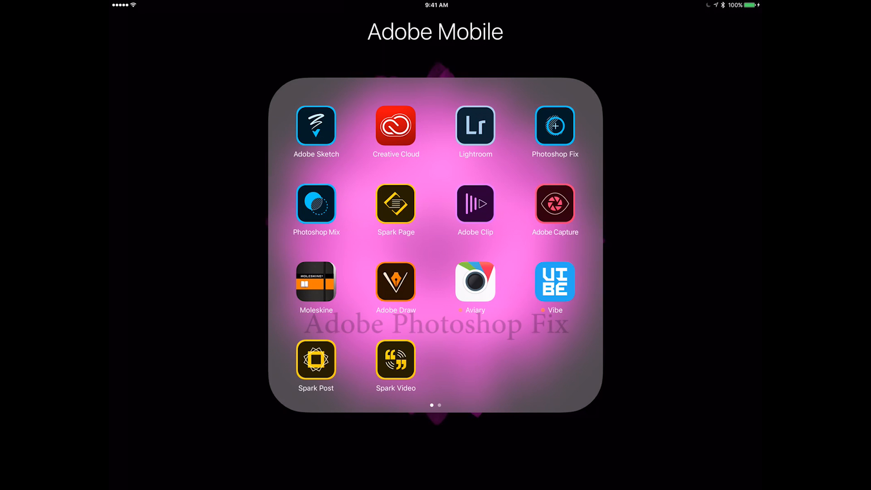
- Launch Photoshop Fix and start a new project from the orange sci-fi city photo in Camera Roll
{"action": "left_click", "coordinate": [554, 126]}
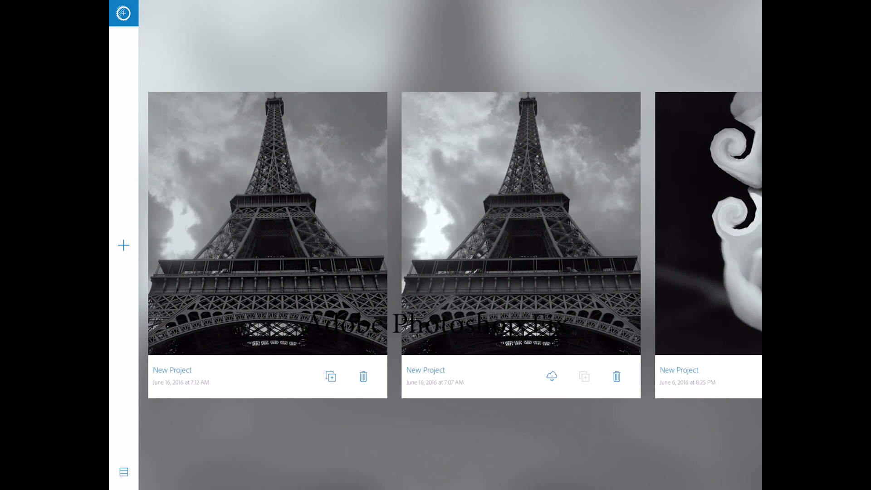
{"action": "left_click", "coordinate": [123, 245]}
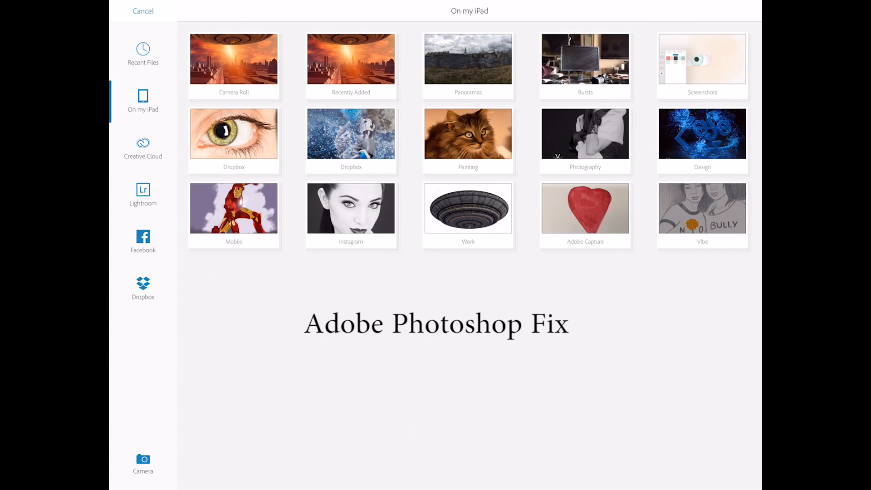
{"action": "left_click", "coordinate": [234, 59]}
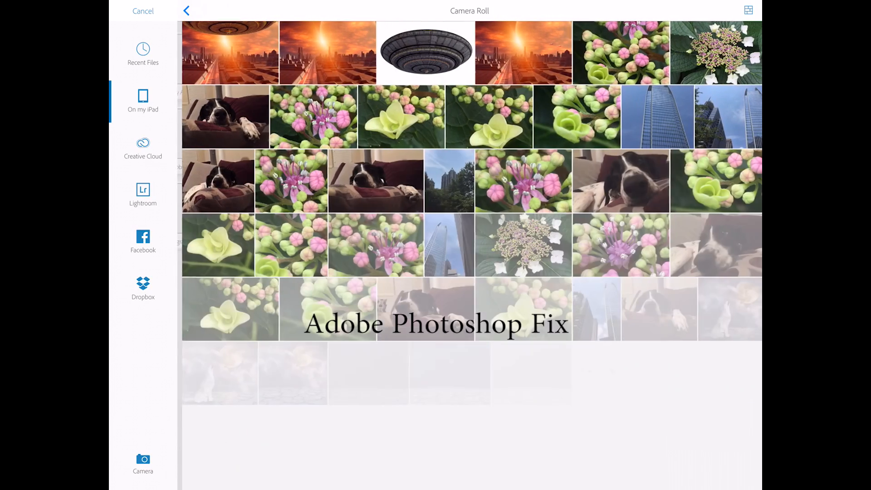
{"action": "scroll", "scroll_direction": "down", "scroll_amount": 3}
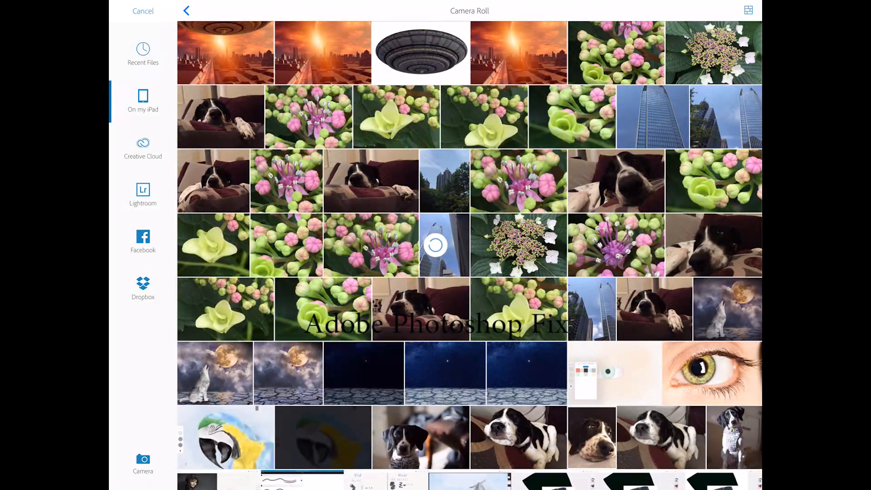
{"action": "left_click", "coordinate": [225, 52]}
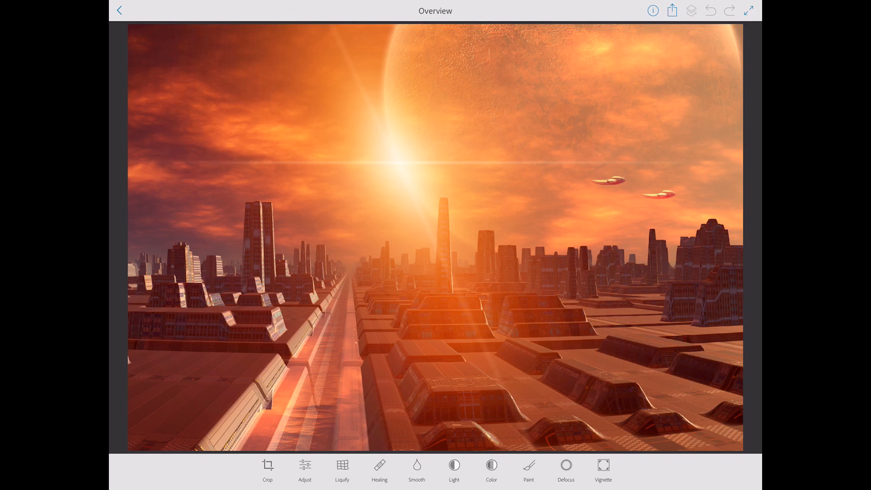
- Spot-heal the left and right small spaceships out of the city sky and apply
{"action": "left_click", "coordinate": [380, 468]}
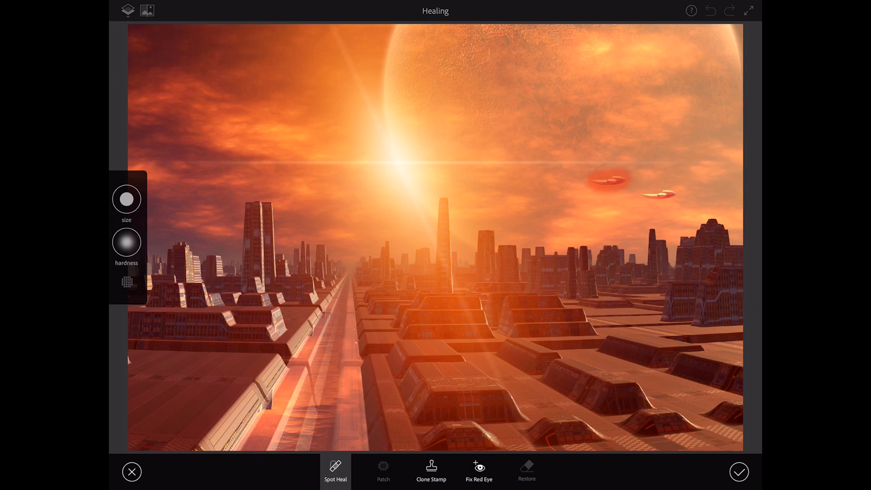
{"action": "left_click", "coordinate": [606, 180]}
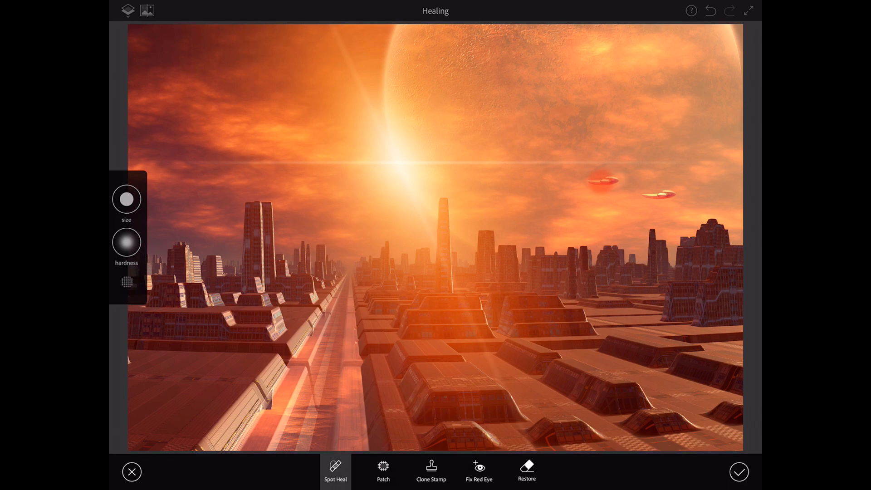
{"action": "left_click", "coordinate": [600, 178]}
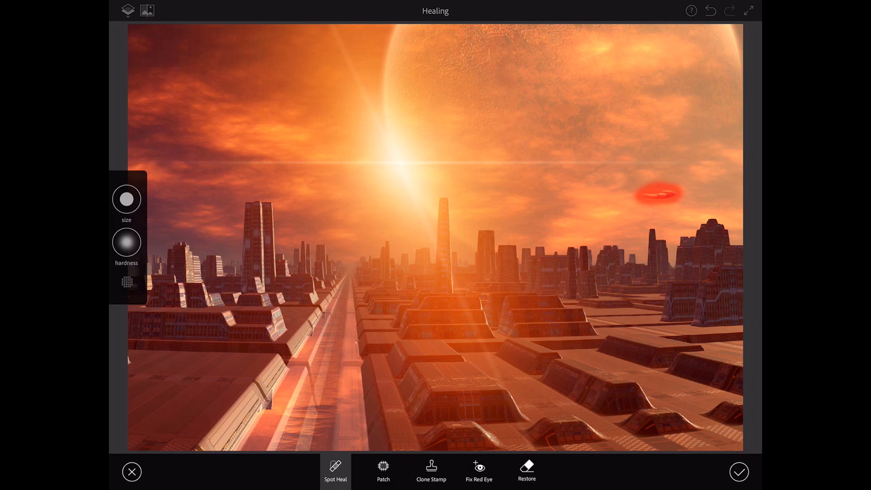
{"action": "left_click", "coordinate": [659, 193]}
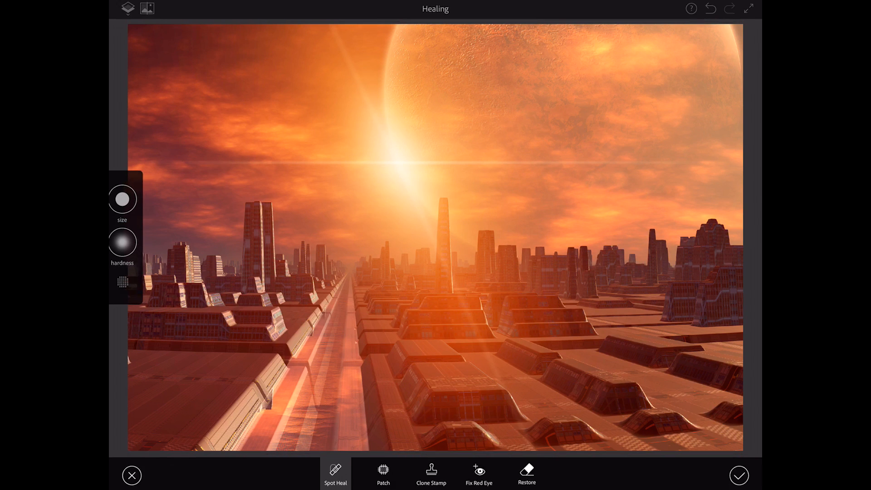
{"action": "left_click", "coordinate": [739, 475]}
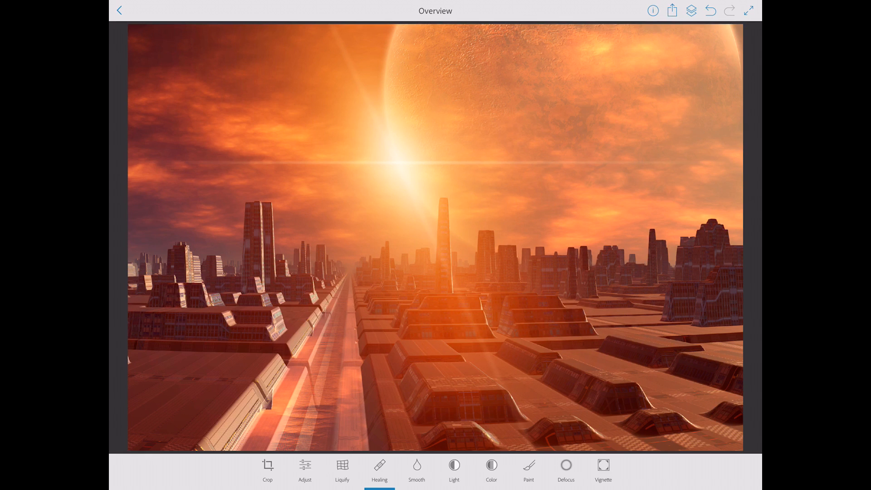
- Exit the retouched city project back to the Adobe Mobile folder
{"action": "left_click", "coordinate": [672, 11]}
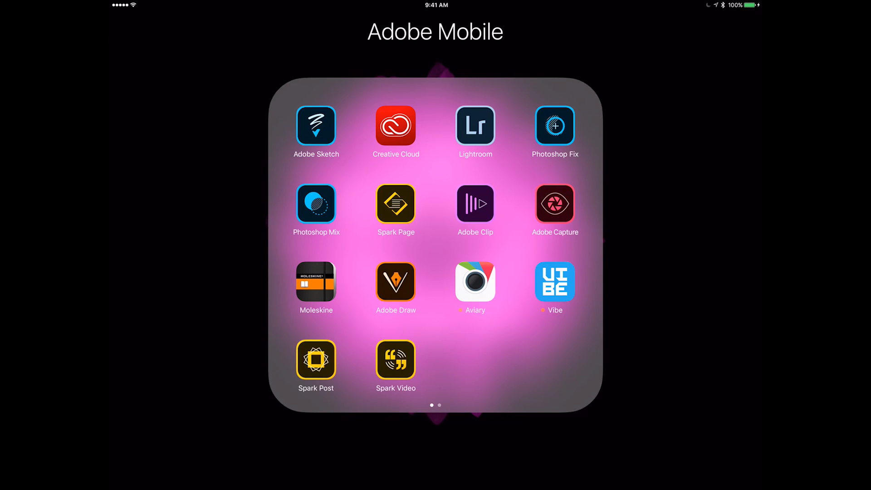
- Launch Photoshop Mix and start a project from the retouched city photo in Camera Roll
{"action": "left_click", "coordinate": [316, 204]}
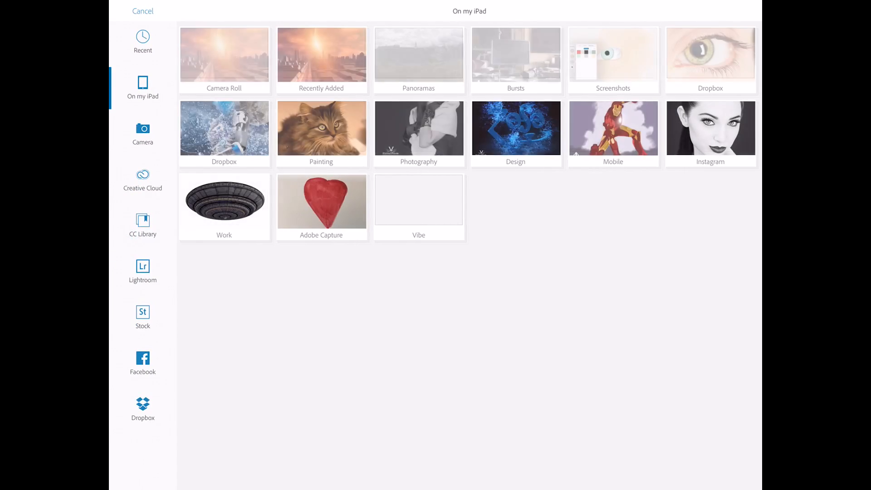
{"action": "left_click", "coordinate": [224, 60]}
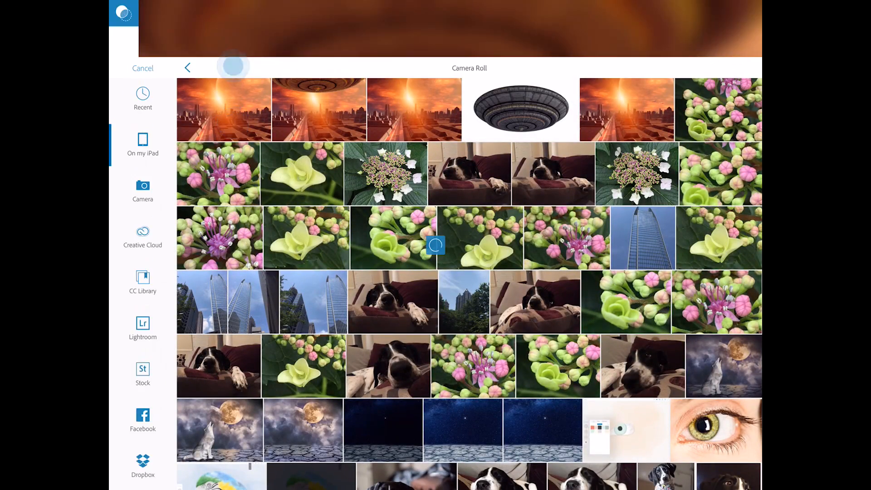
{"action": "left_click", "coordinate": [223, 110]}
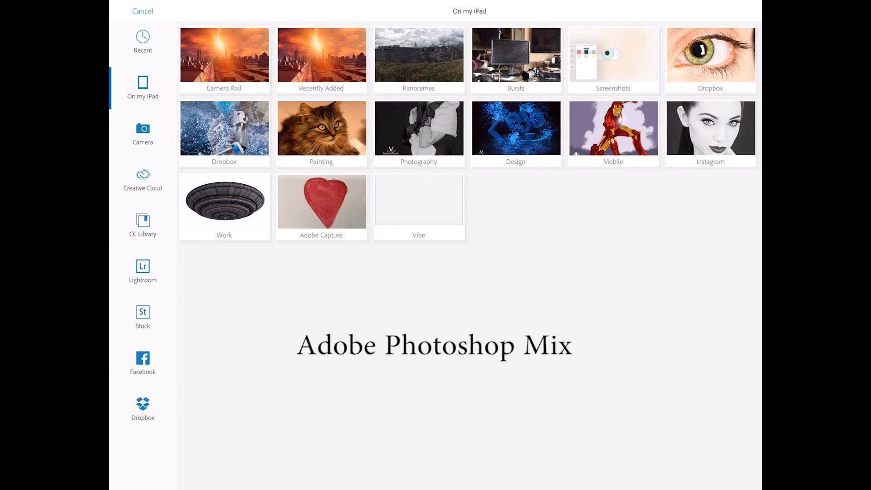
- Add the saucer spaceship picture from the Work album as a second layer
{"action": "left_click", "coordinate": [223, 201]}
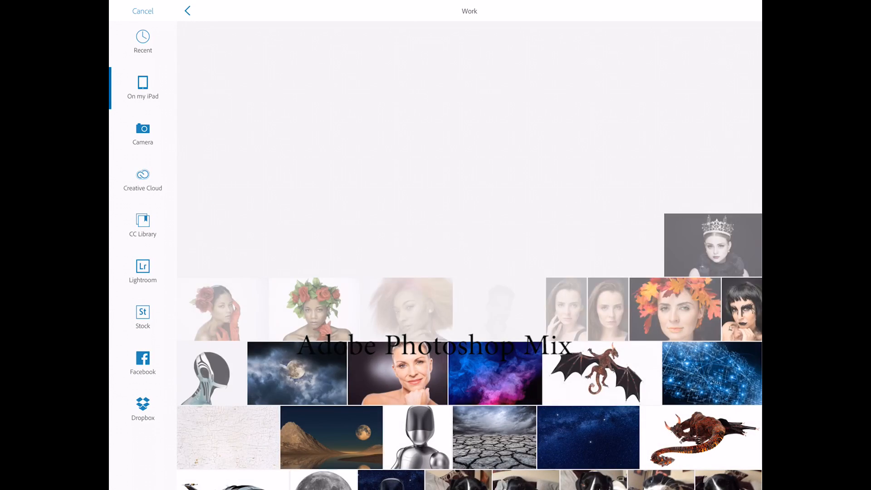
{"action": "scroll", "scroll_direction": "down", "scroll_amount": 3}
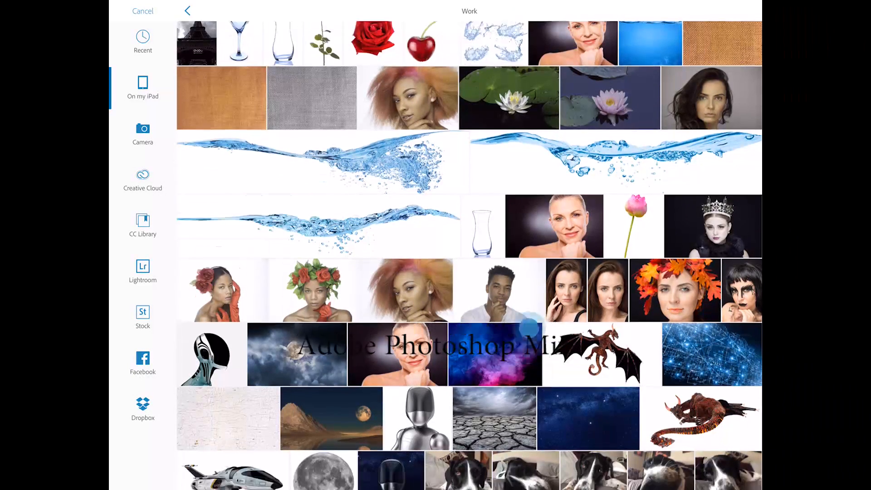
{"action": "scroll", "scroll_direction": "down", "scroll_amount": 3}
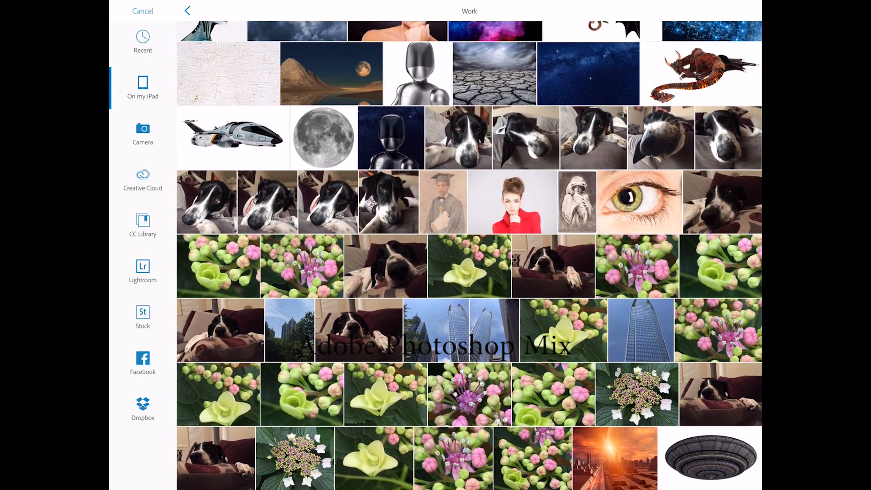
{"action": "left_click", "coordinate": [708, 459]}
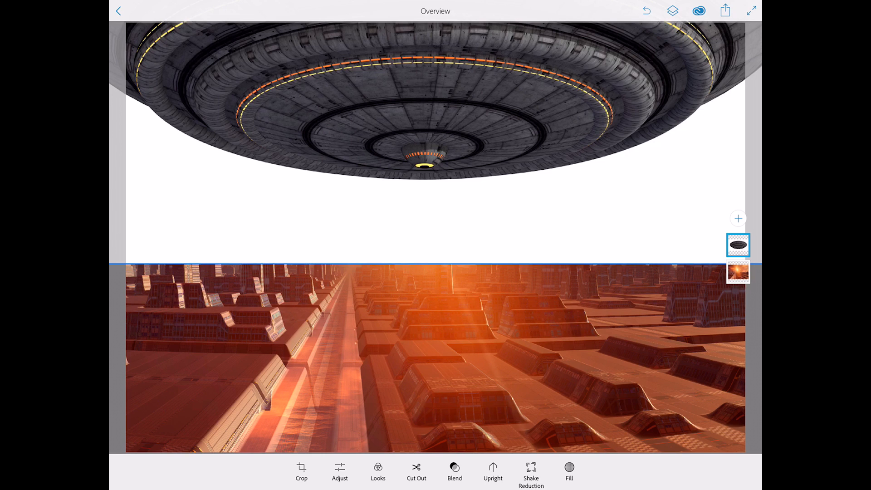
- Smart-brush across the saucer's center and both rims to cut it out, then confirm
{"action": "left_click", "coordinate": [416, 472]}
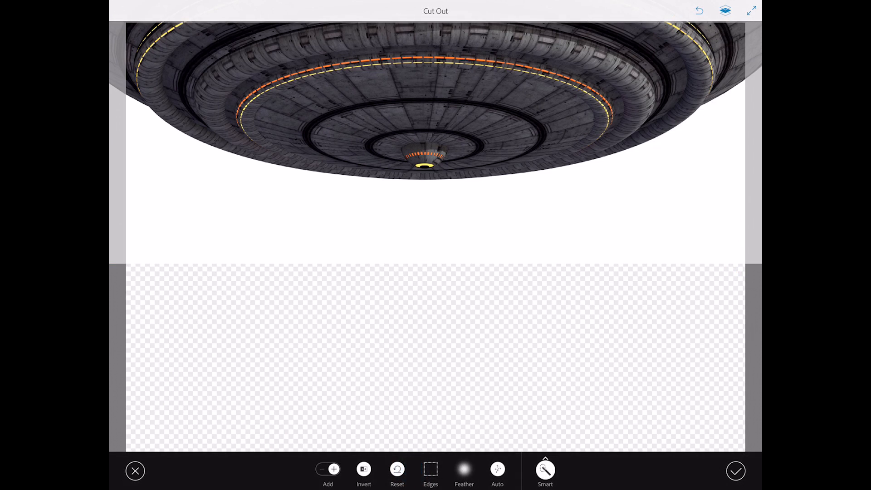
{"action": "left_click", "coordinate": [428, 54]}
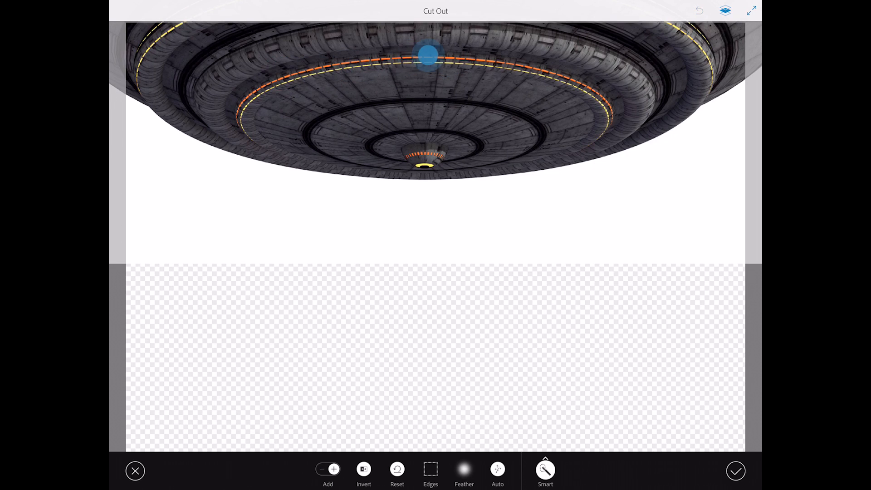
{"action": "left_click_drag", "start_coordinate": [428, 52], "coordinate": [492, 132]}
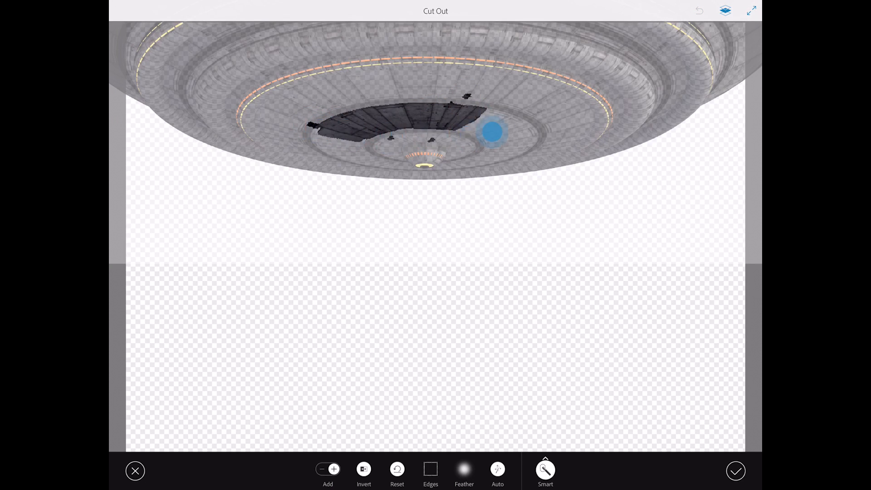
{"action": "left_click_drag", "start_coordinate": [492, 132], "coordinate": [508, 35]}
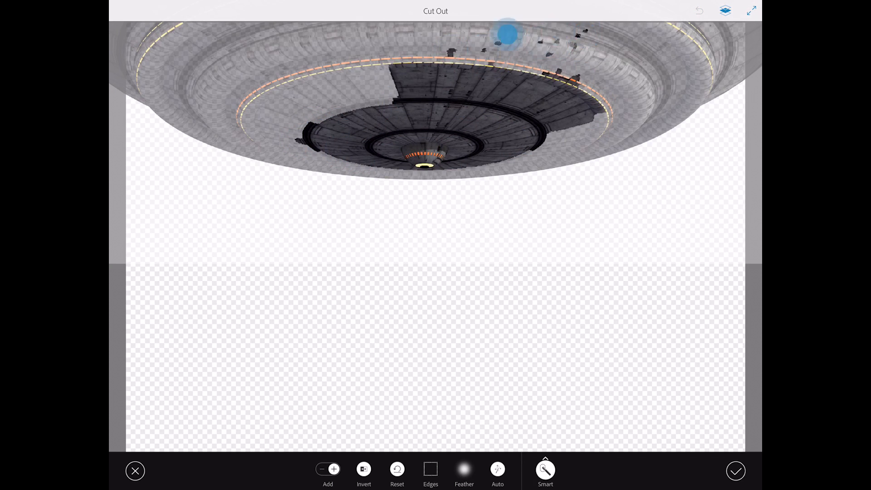
{"action": "left_click_drag", "start_coordinate": [506, 35], "coordinate": [700, 81]}
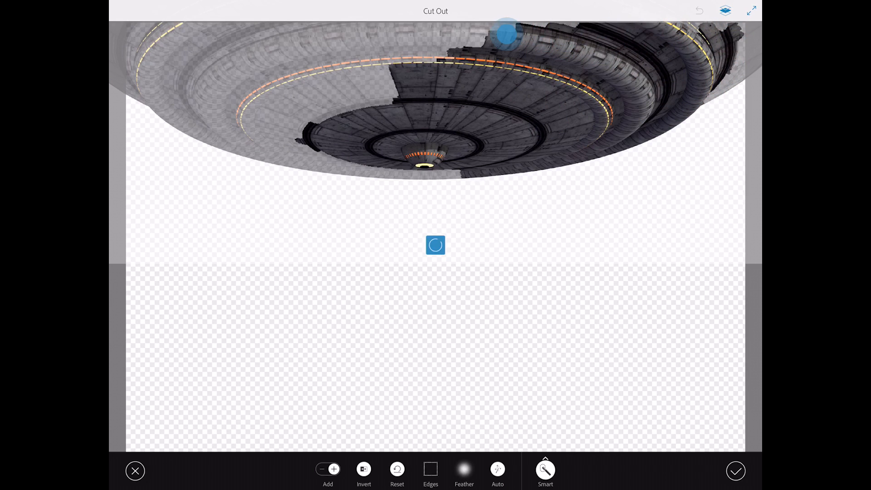
{"action": "left_click_drag", "start_coordinate": [506, 34], "coordinate": [134, 53]}
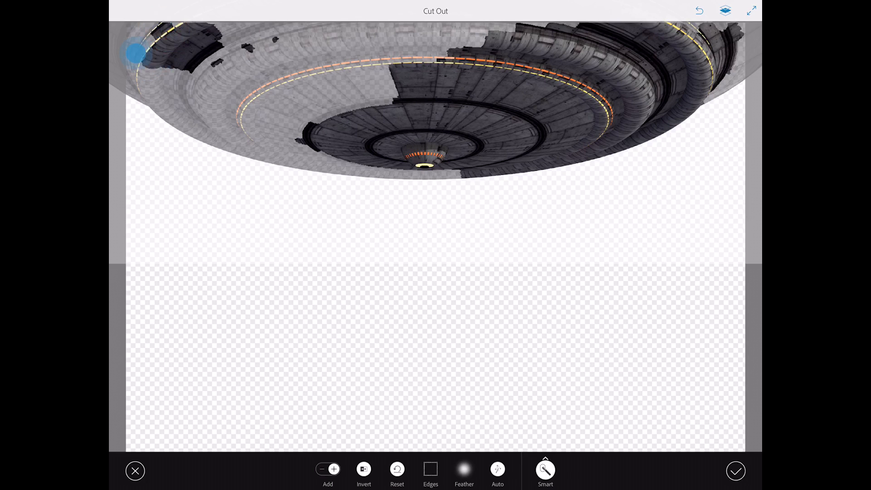
{"action": "left_click_drag", "start_coordinate": [134, 53], "coordinate": [141, 83]}
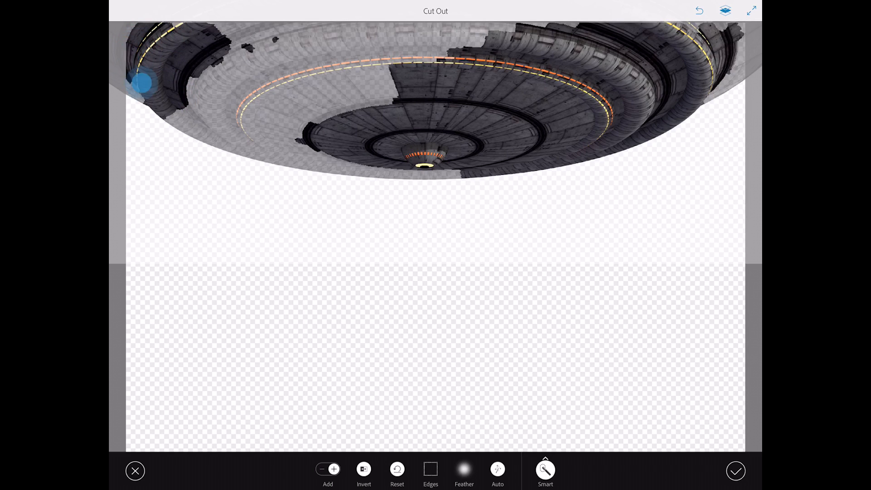
{"action": "left_click_drag", "start_coordinate": [141, 84], "coordinate": [197, 112]}
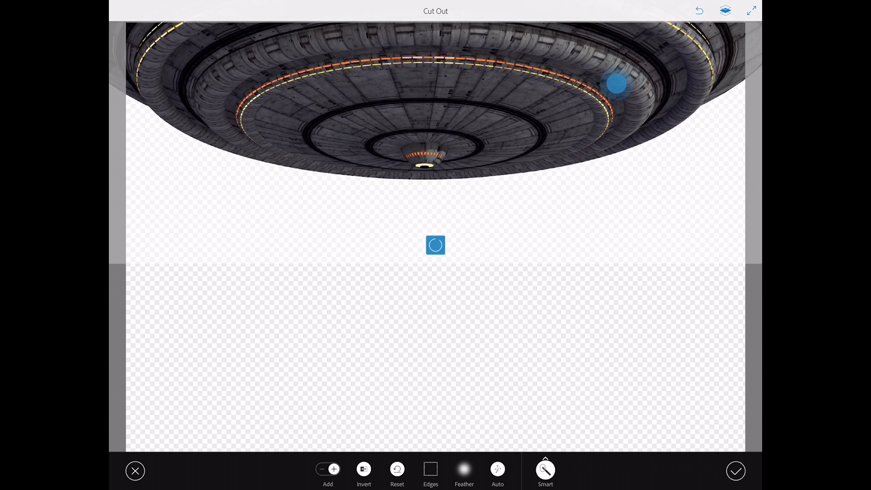
{"action": "left_click", "coordinate": [736, 470]}
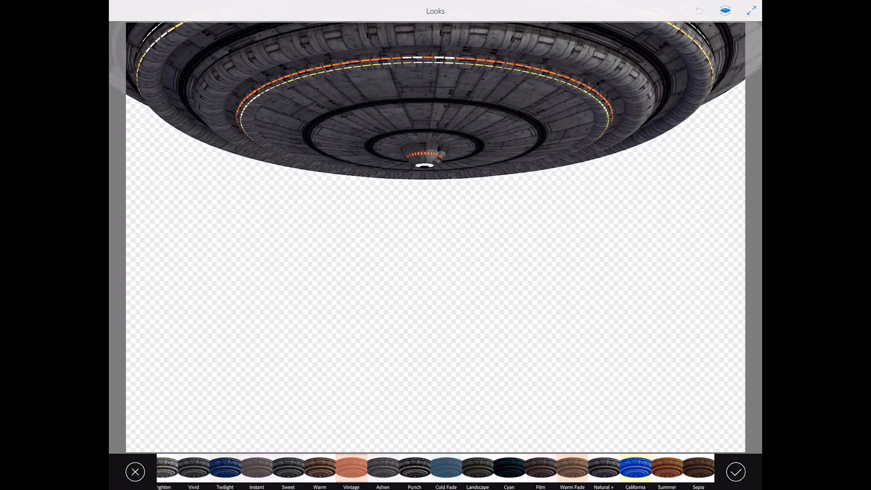
- Apply the Summer look to the saucer and save the composite to Camera Roll
{"action": "left_click", "coordinate": [666, 468]}
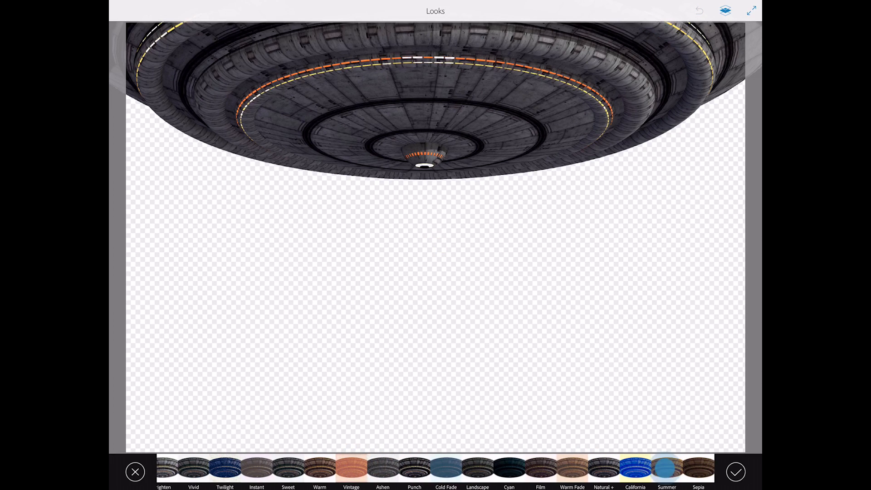
{"action": "left_click", "coordinate": [735, 472]}
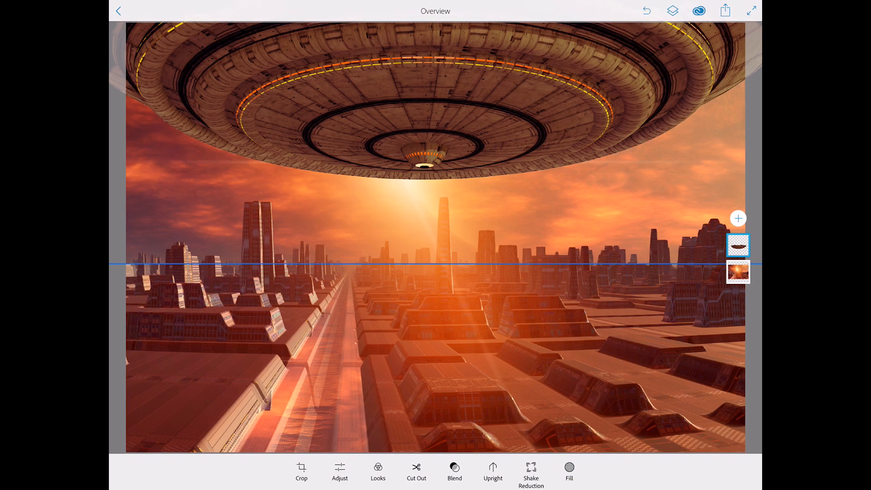
{"action": "left_click", "coordinate": [725, 10]}
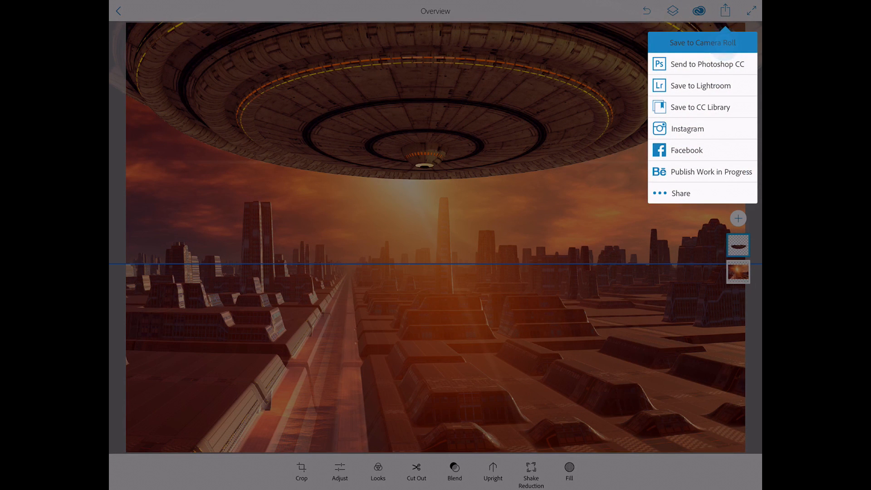
{"action": "left_click", "coordinate": [702, 43]}
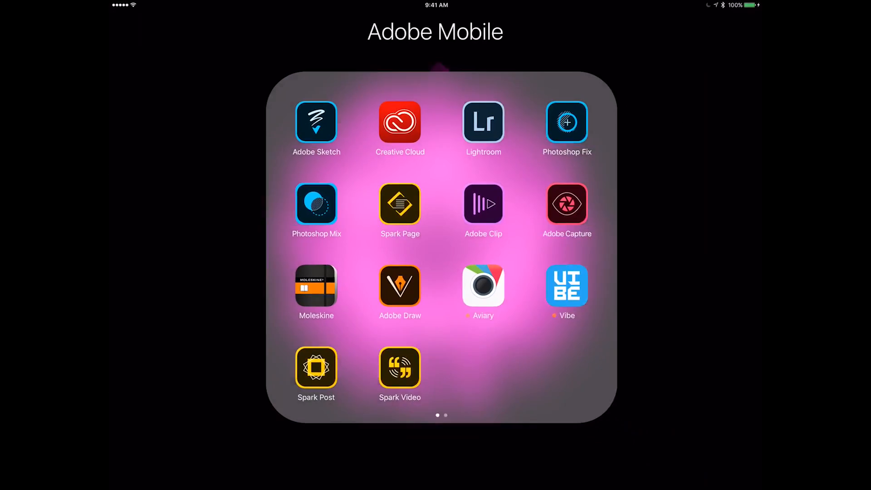
- Launch Sketch and import the composite from Camera Roll as a canvas-filling image layer
{"action": "left_click", "coordinate": [317, 121]}
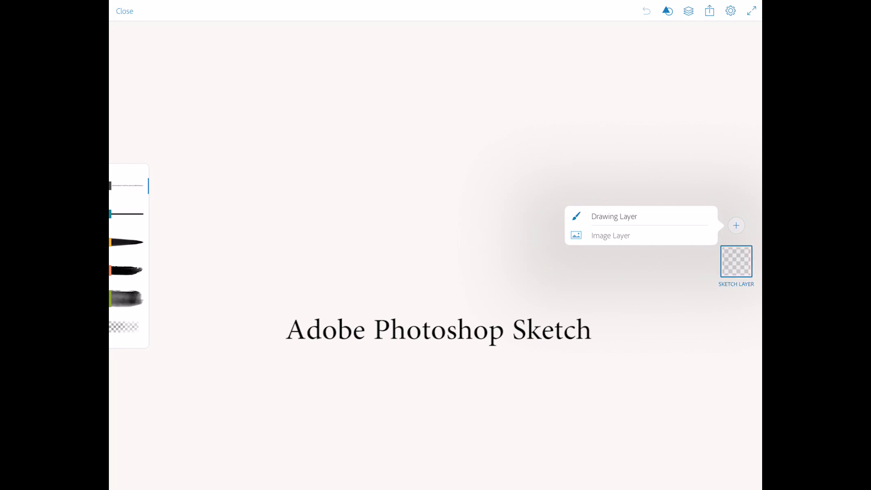
{"action": "left_click", "coordinate": [610, 235]}
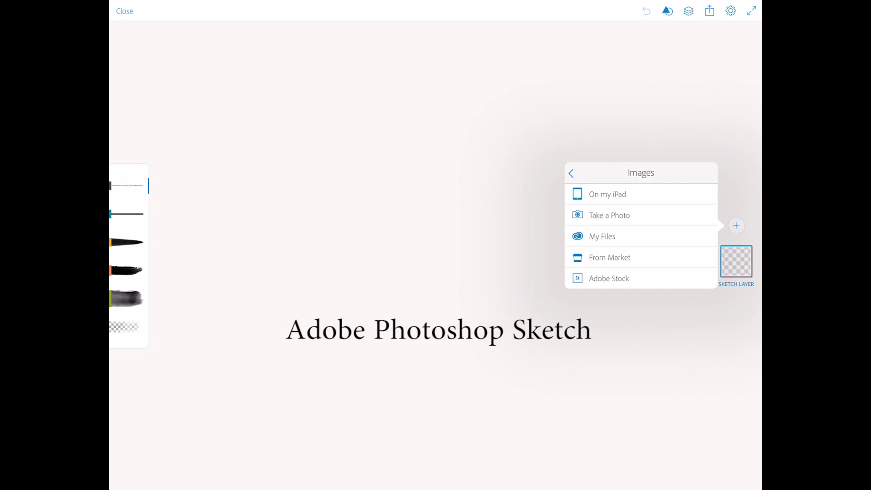
{"action": "left_click", "coordinate": [608, 194]}
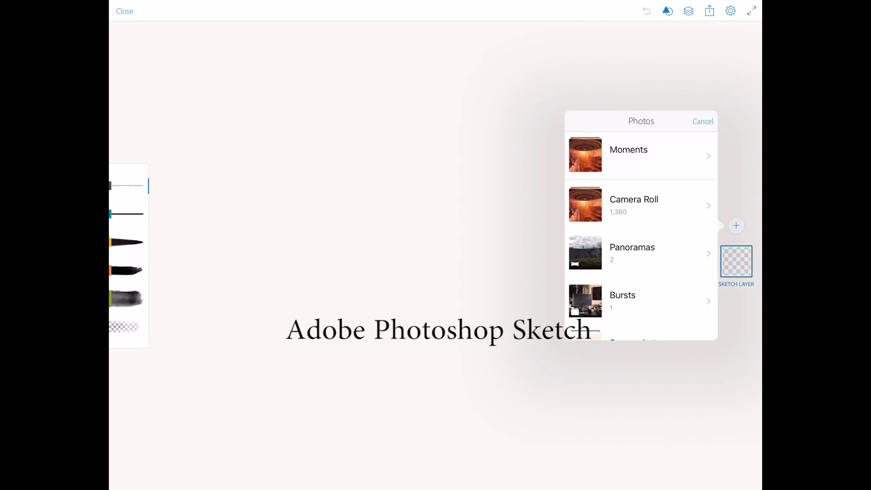
{"action": "left_click", "coordinate": [641, 156]}
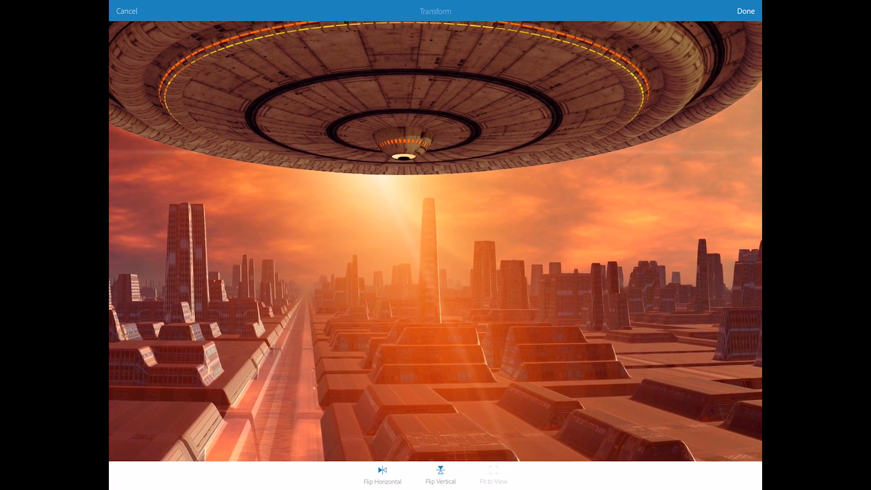
{"action": "left_click", "coordinate": [493, 475]}
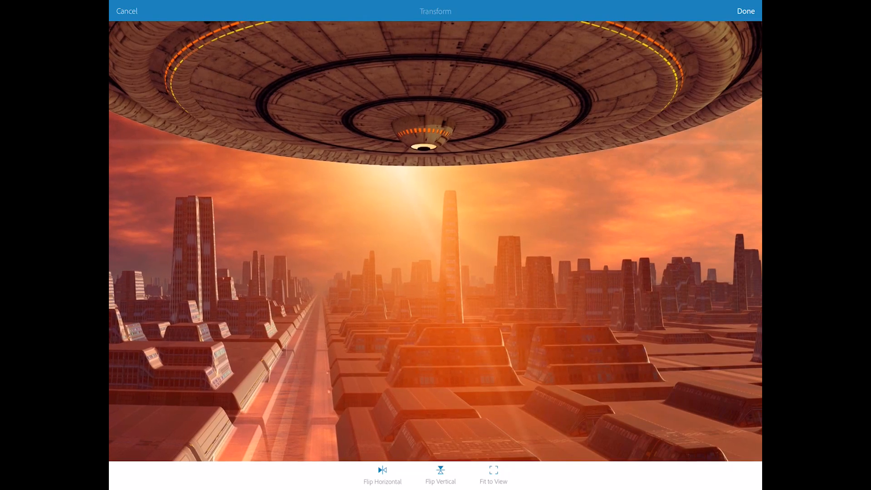
{"action": "left_click", "coordinate": [746, 10]}
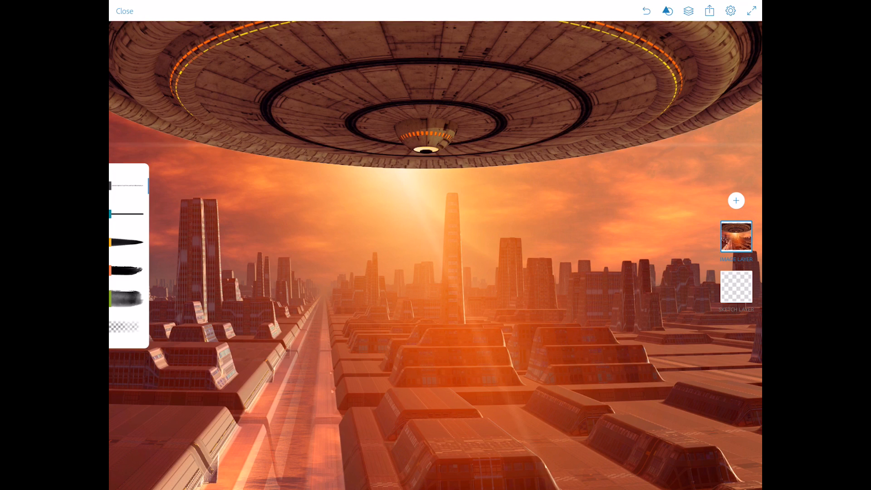
- Add a drawing layer and paint a soft orange beam beneath the saucer
{"action": "left_click", "coordinate": [736, 200]}
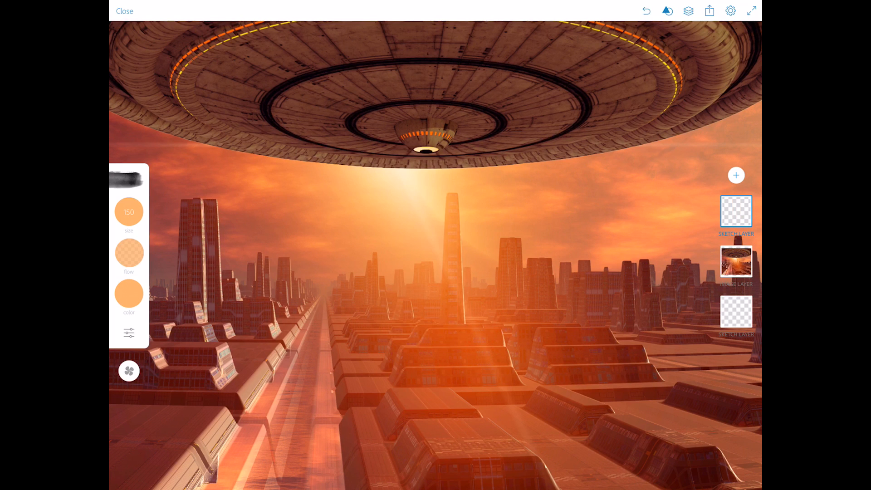
{"action": "left_click_drag", "start_coordinate": [129, 212], "coordinate": [185, 243]}
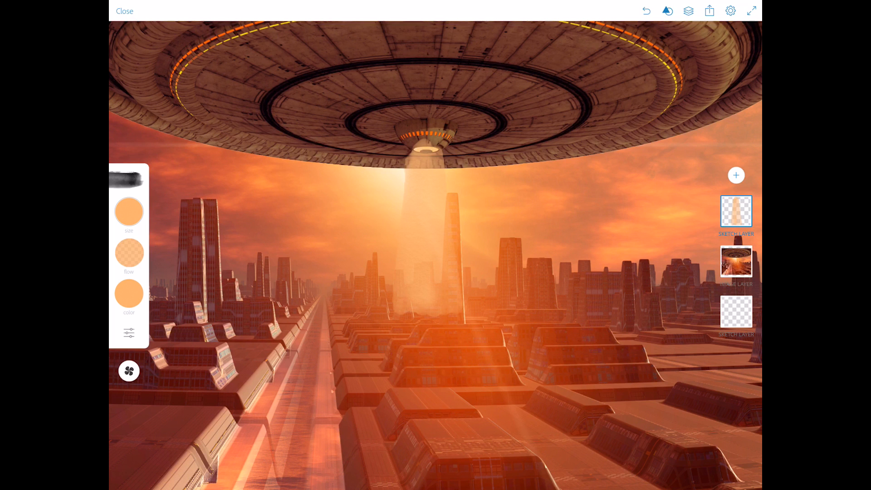
- Lower the first beam layer's opacity to 69%
{"action": "left_click", "coordinate": [735, 212]}
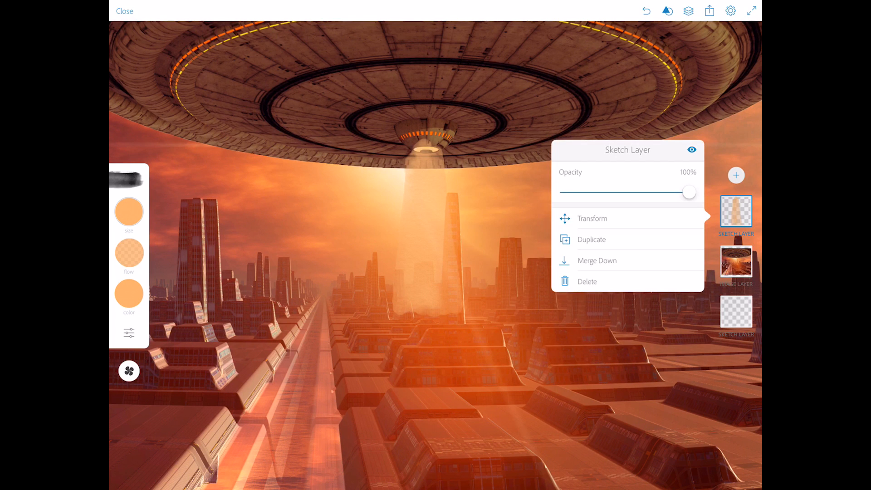
{"action": "left_click_drag", "start_coordinate": [689, 192], "coordinate": [652, 192]}
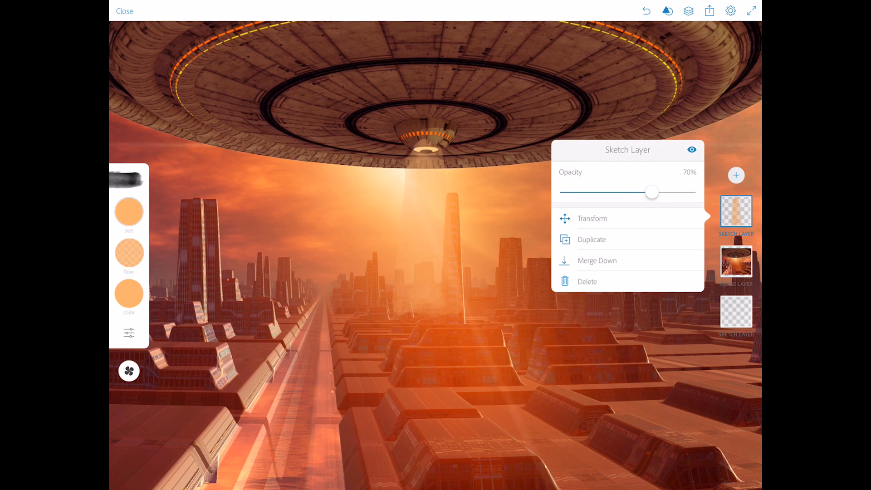
{"action": "left_click_drag", "start_coordinate": [653, 192], "coordinate": [651, 191]}
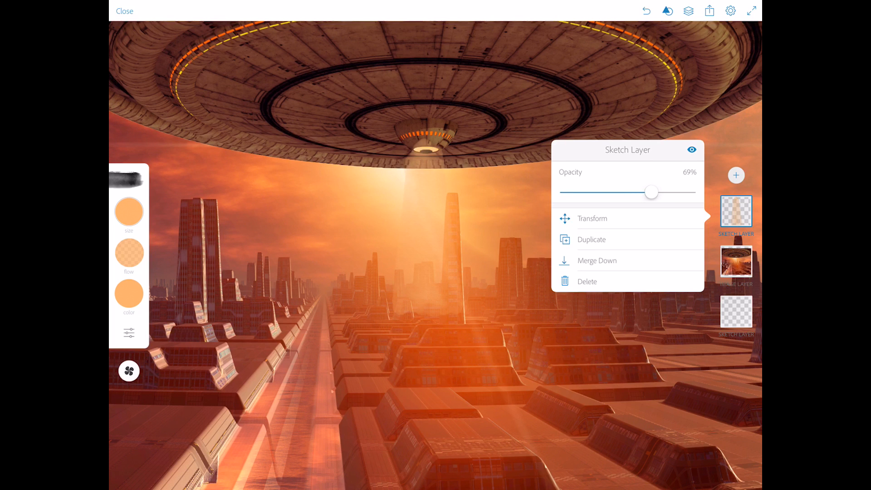
- Paint a paler beam on a new drawing layer and set its opacity to 46%
{"action": "left_click", "coordinate": [737, 176]}
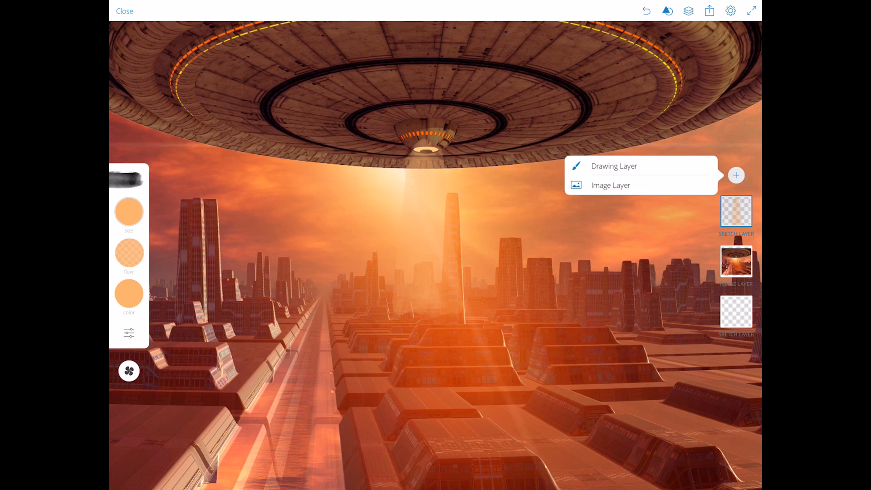
{"action": "left_click", "coordinate": [614, 166]}
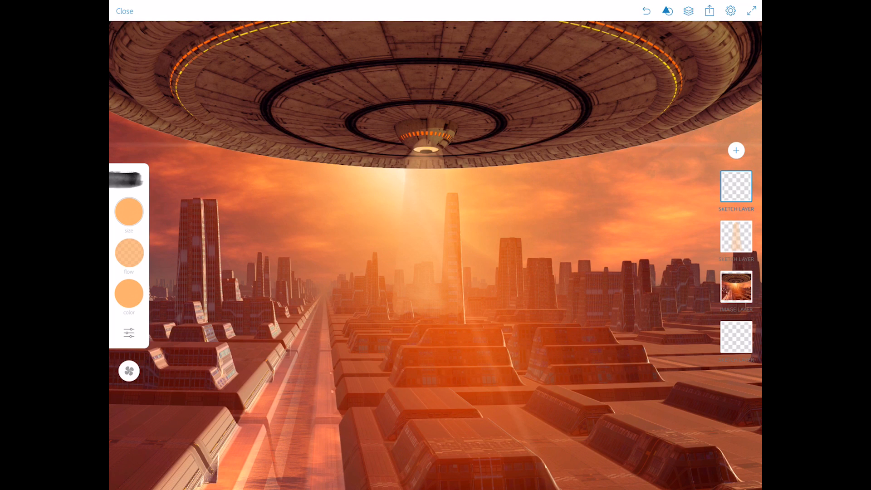
{"action": "left_click", "coordinate": [129, 294]}
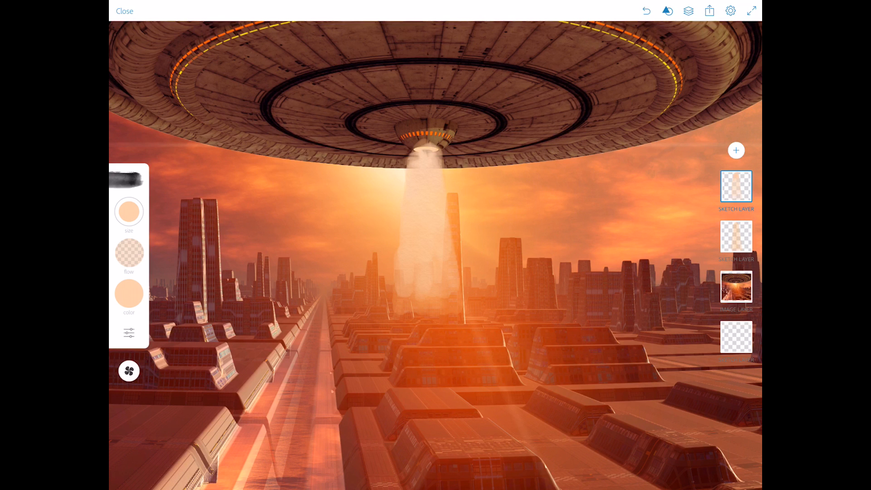
{"action": "left_click", "coordinate": [736, 187]}
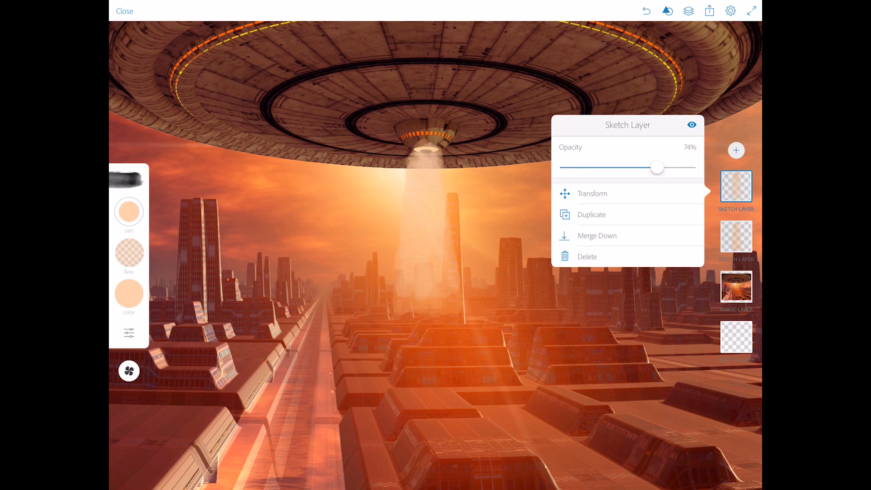
{"action": "left_click_drag", "start_coordinate": [658, 167], "coordinate": [622, 167]}
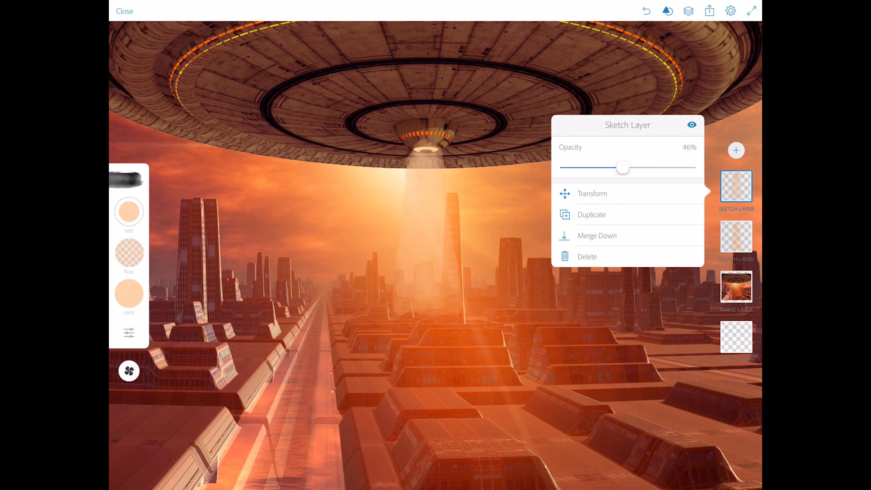
{"action": "left_click", "coordinate": [736, 187]}
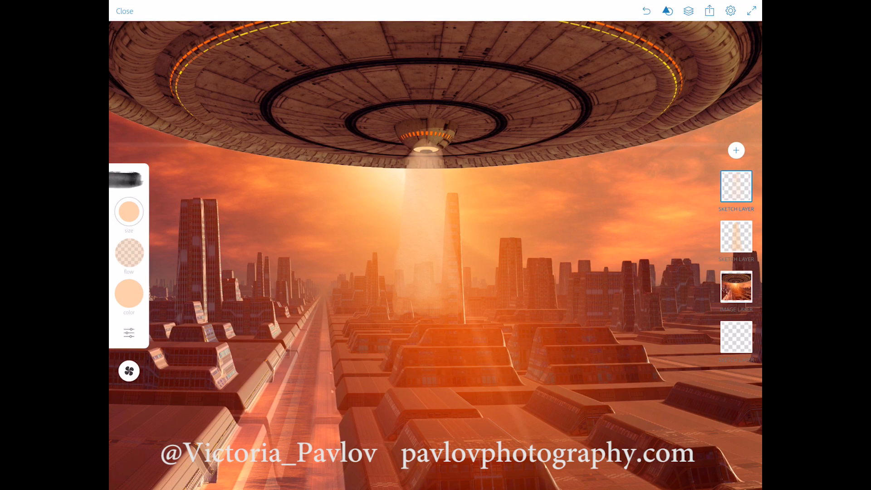
- Merge the top beam layer down and confirm its transform beneath the saucer
{"action": "left_click", "coordinate": [737, 187]}
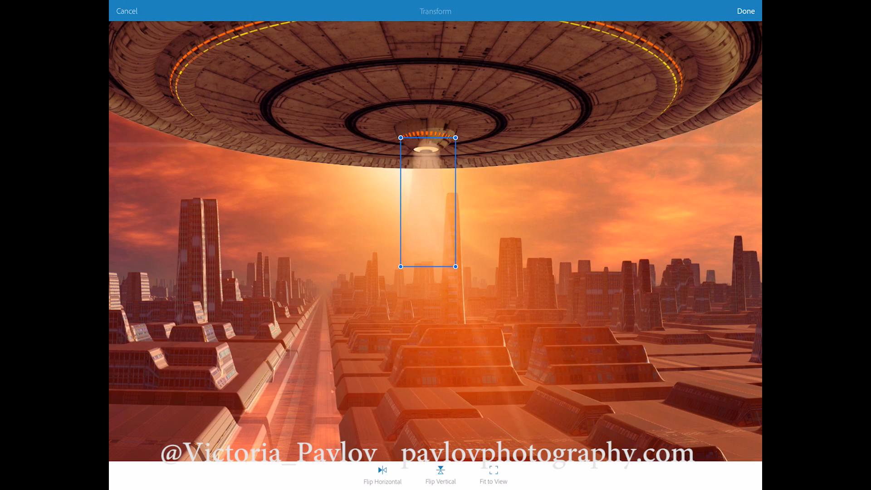
{"action": "left_click", "coordinate": [746, 11]}
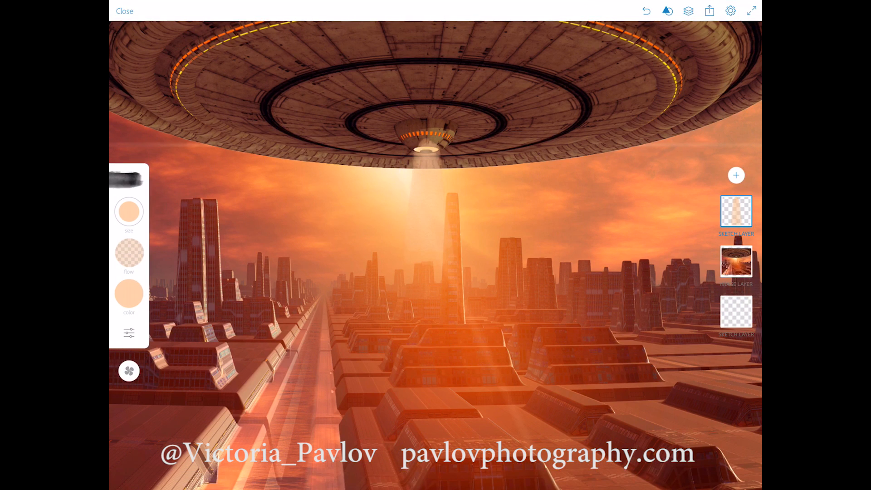